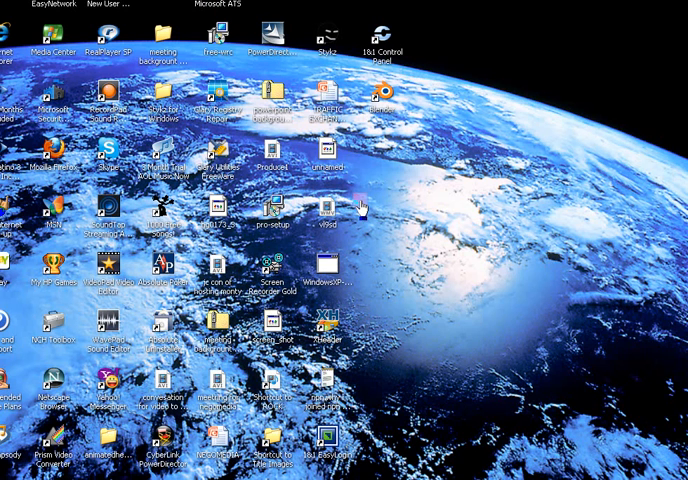
pyautogui.moveTo(240, 477)
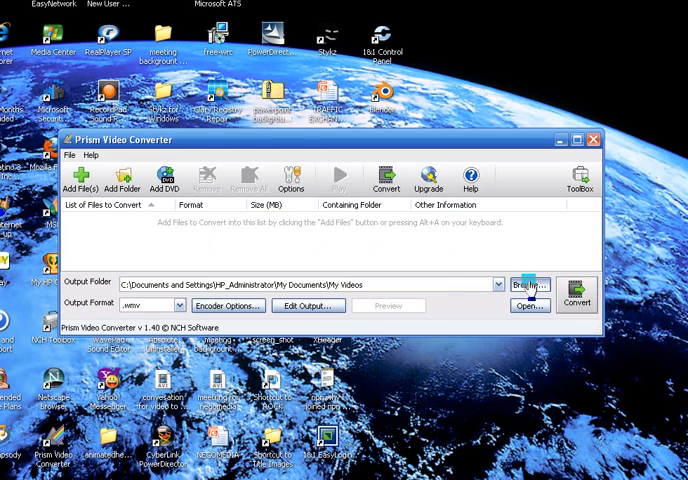
# Review the output folder and encoding settings, leaving both unchanged.
pyautogui.click(537, 283)
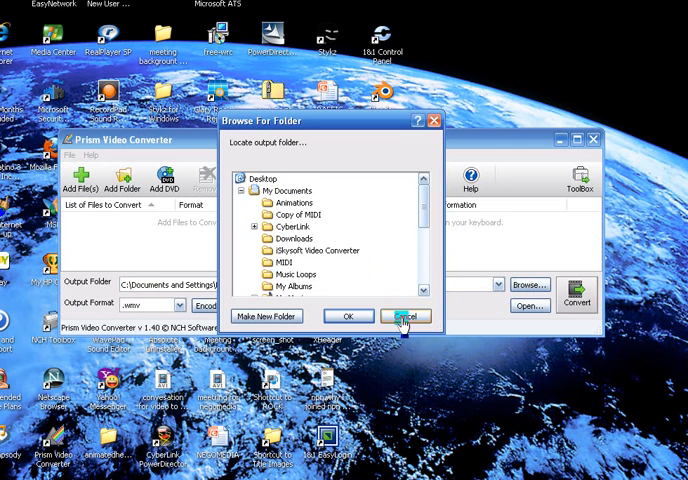
pyautogui.click(407, 316)
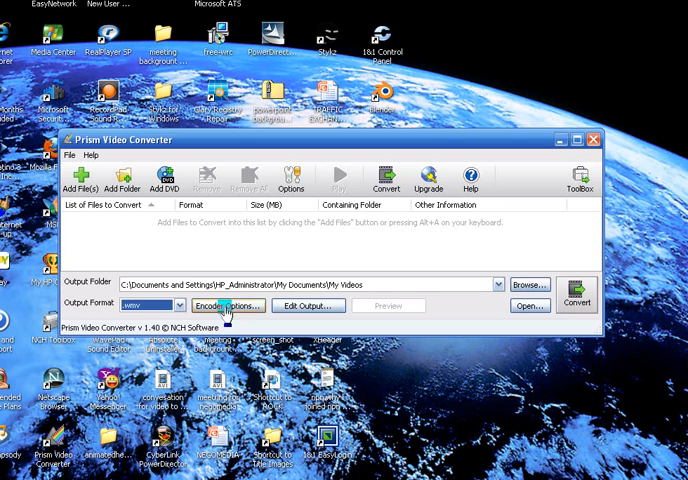
pyautogui.click(227, 306)
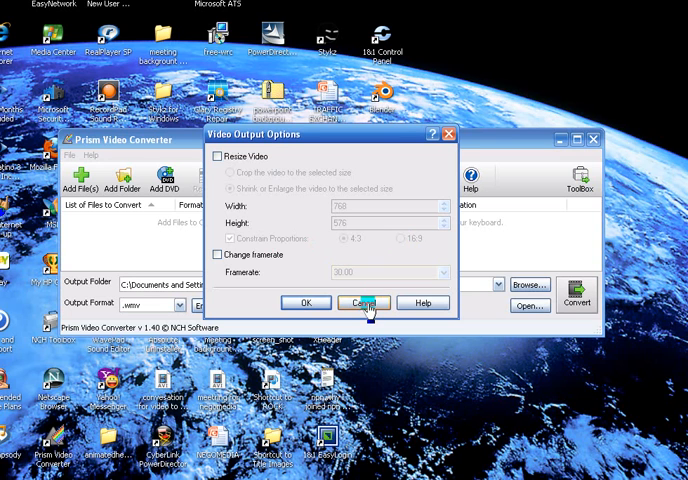
pyautogui.click(375, 301)
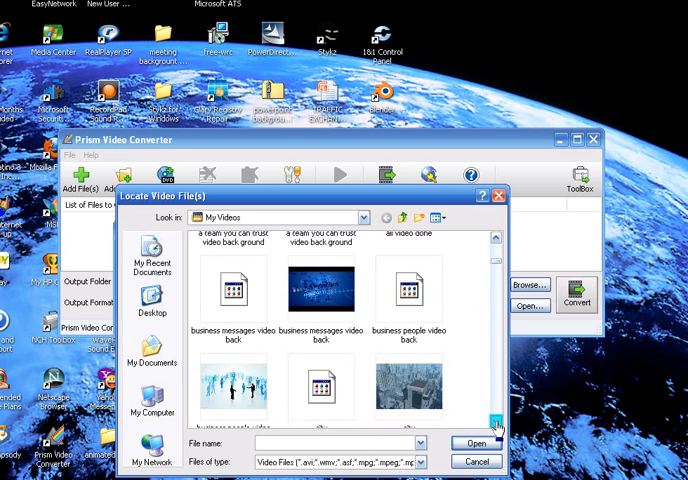
# Select the 'a team you can trust video back ground' file from My Videos.
pyautogui.scroll(-3)
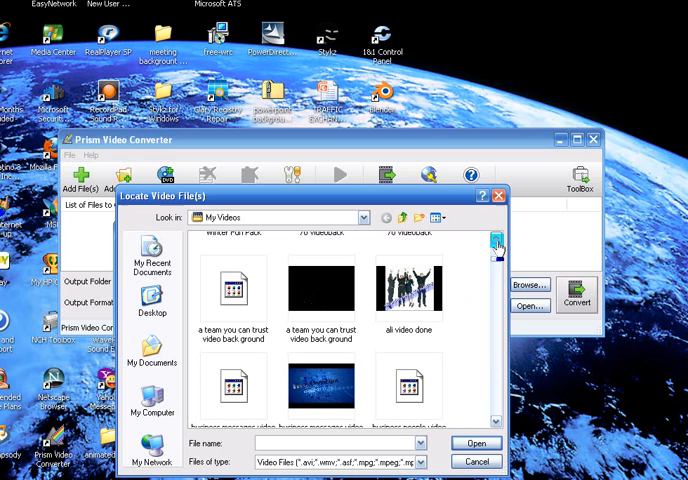
pyautogui.click(232, 290)
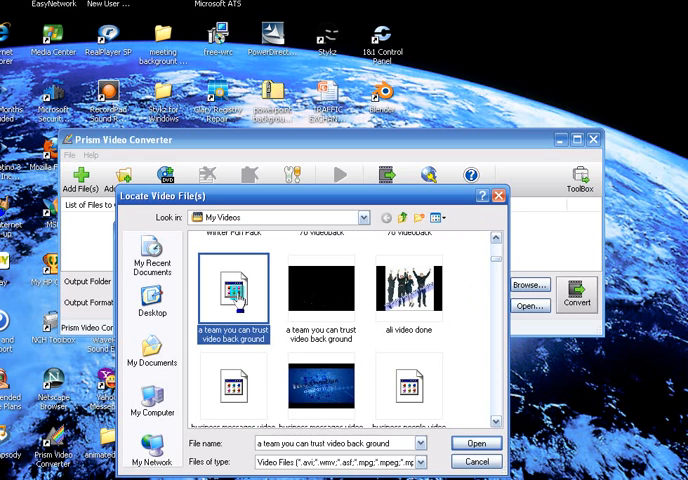
pyautogui.rightClick(238, 290)
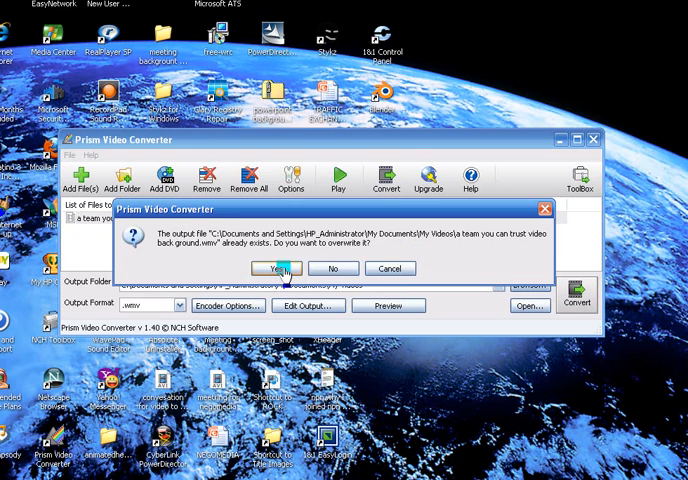
# Approve replacing the existing .wmv so conversion of the clip begins.
pyautogui.click(284, 267)
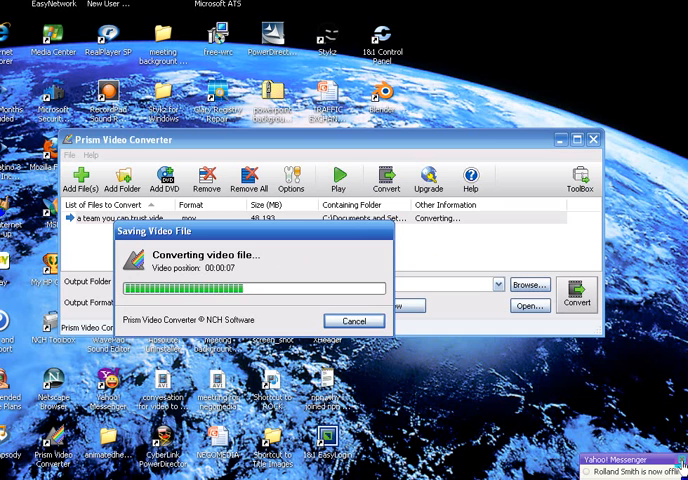
pyautogui.moveTo(320, 320)
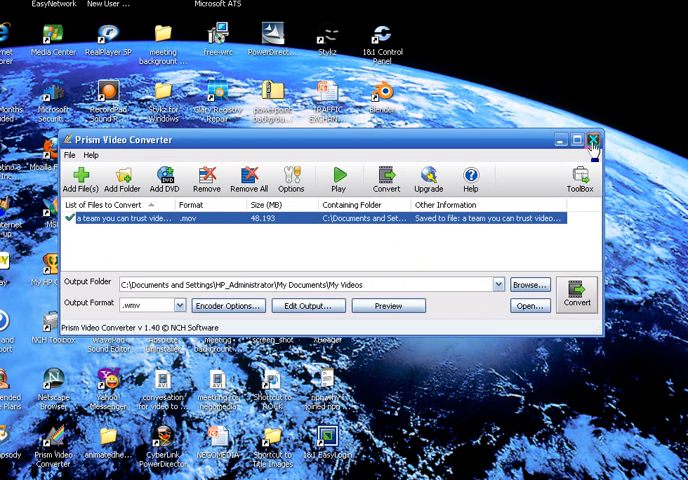
# Close Prism Video Converter after the WMV finishes saving.
pyautogui.click(592, 138)
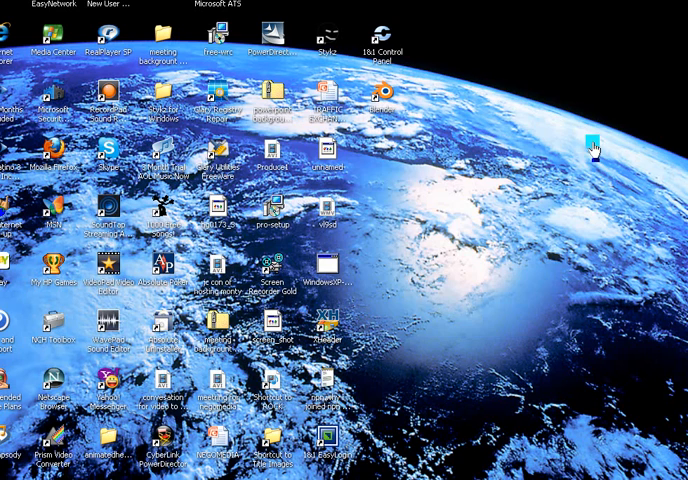
pyautogui.click(20, 470)
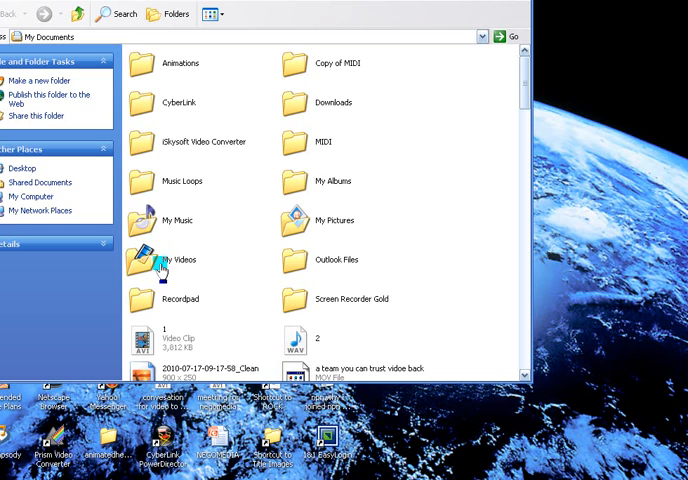
# Open My Videos from My Documents and locate the new WMV 'a team you can trust' file.
pyautogui.rightClick(176, 260)
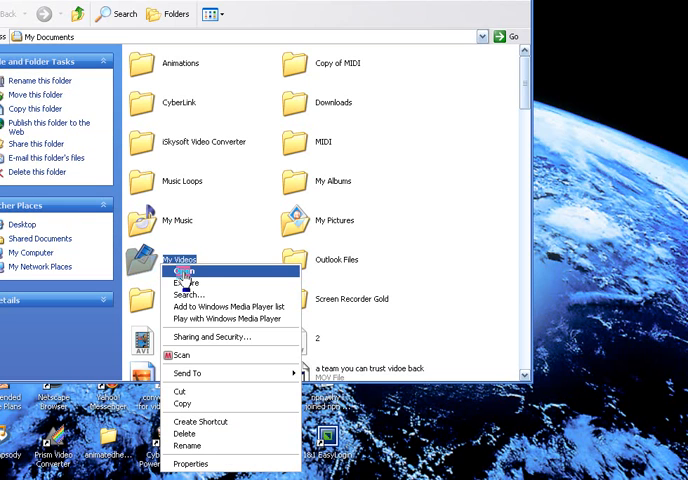
pyautogui.click(186, 271)
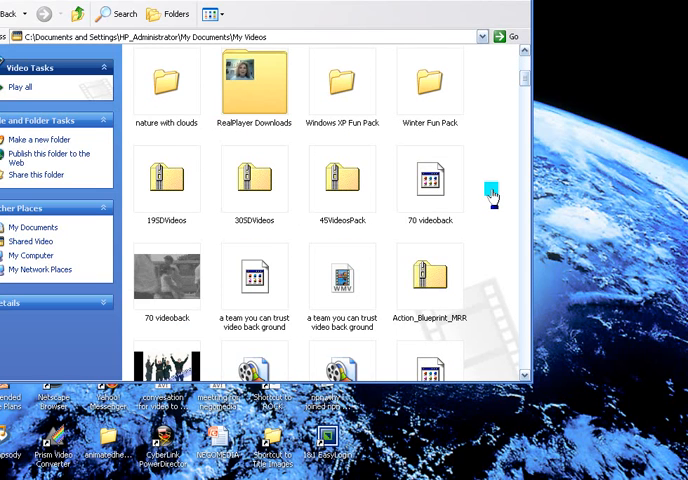
pyautogui.scroll(-3)
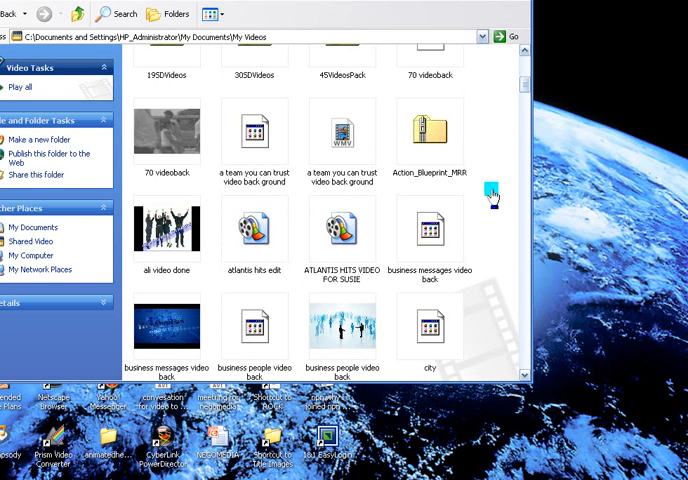